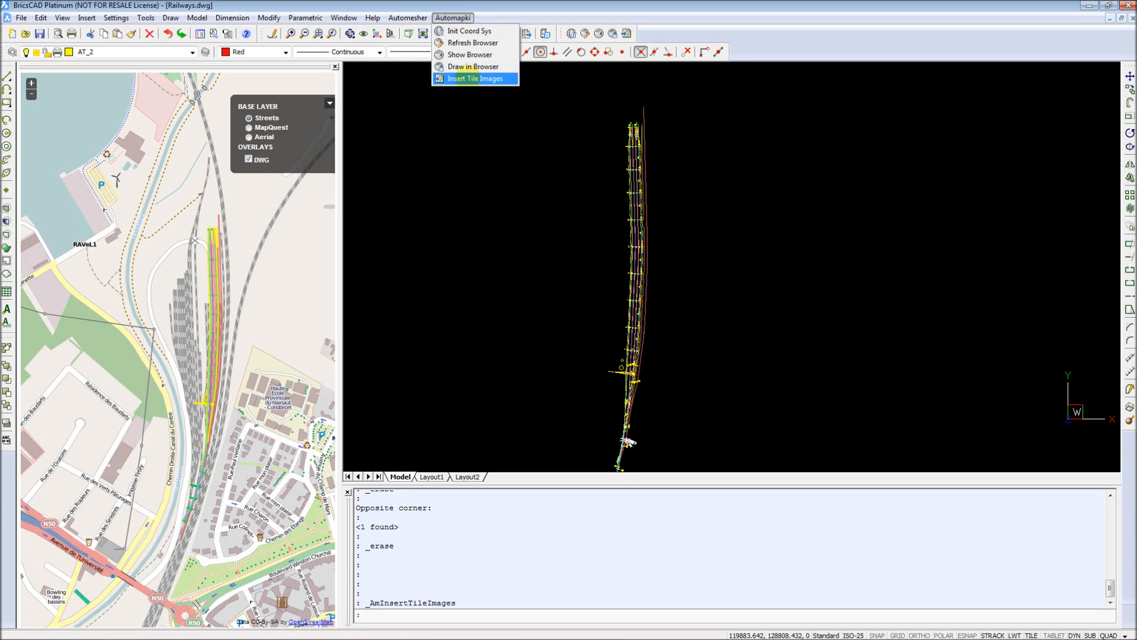
# Step: Start inserting map tile images and name the new GeoTIFF '3' in Maps
pyautogui.click(475, 78)
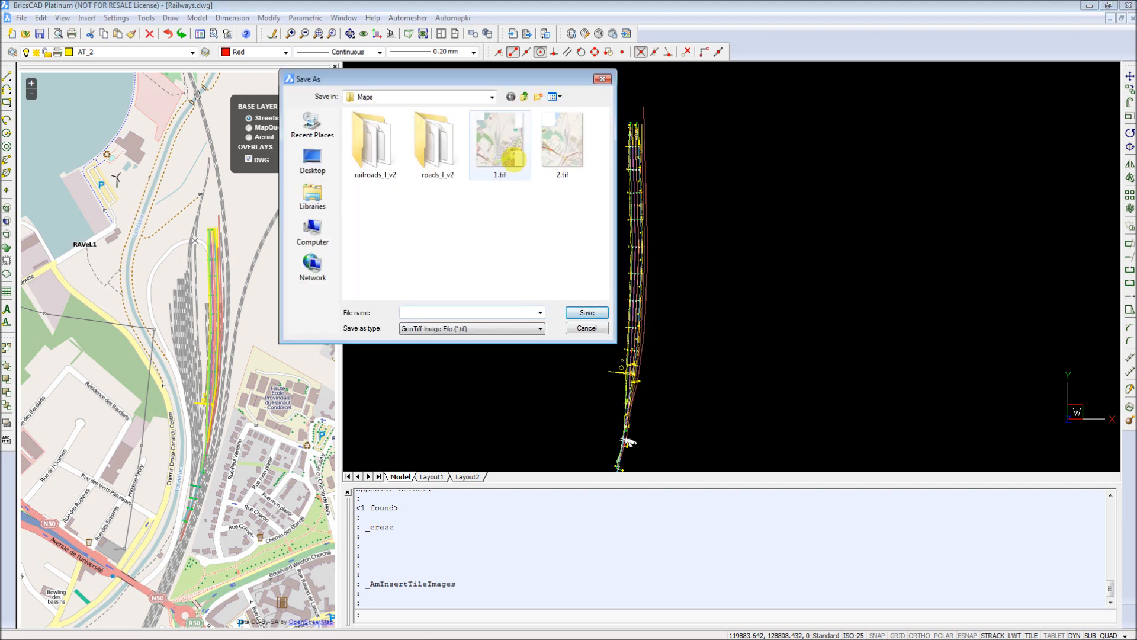
pyautogui.click(499, 139)
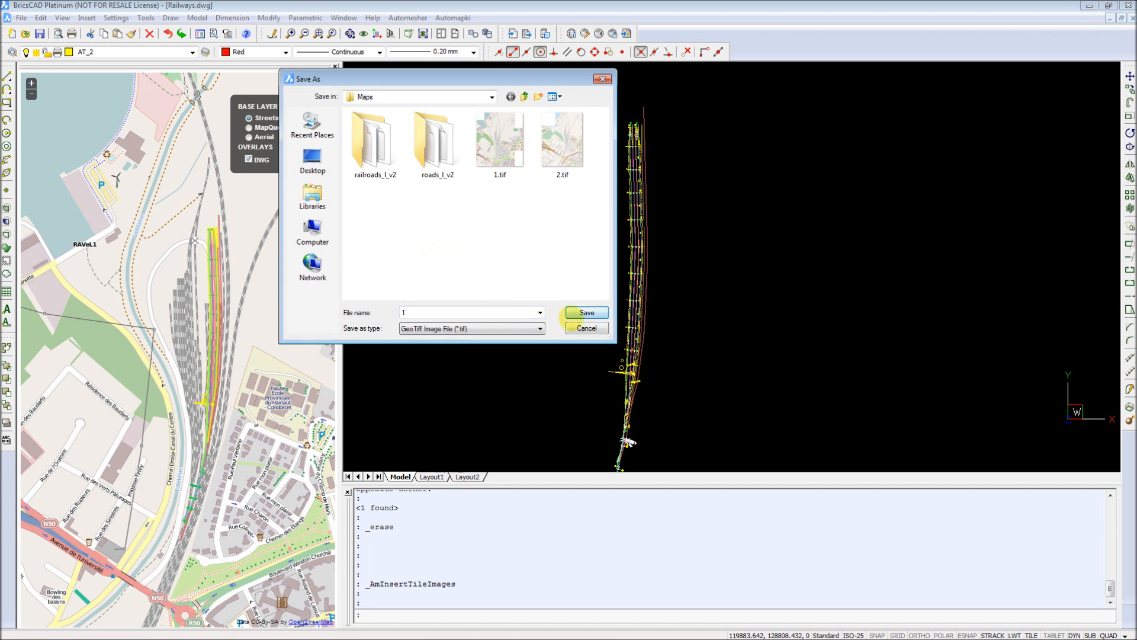
pyautogui.write('3')
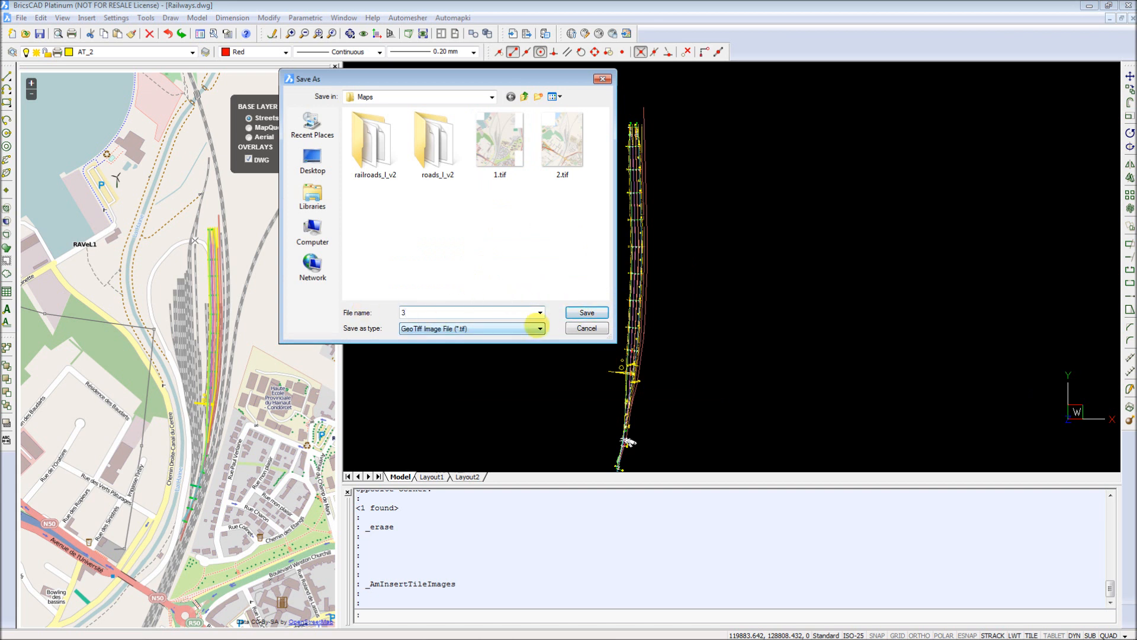
# Step: Save GeoTIFF 3, compare MapQuest with Streets, and insert the Streets tiles
pyautogui.click(586, 312)
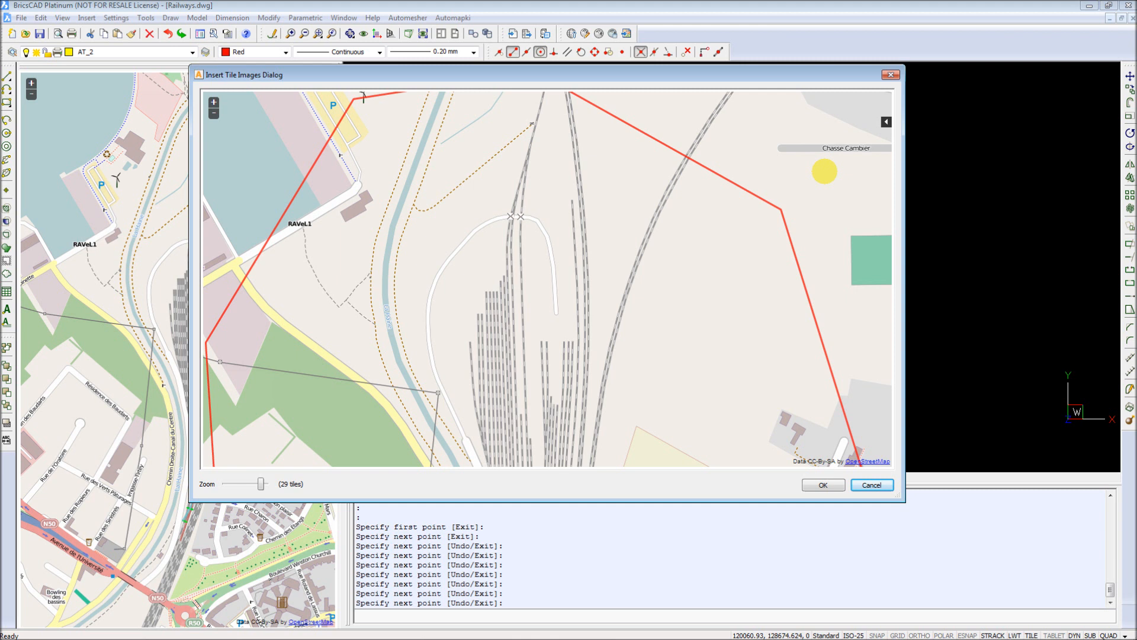
pyautogui.click(885, 122)
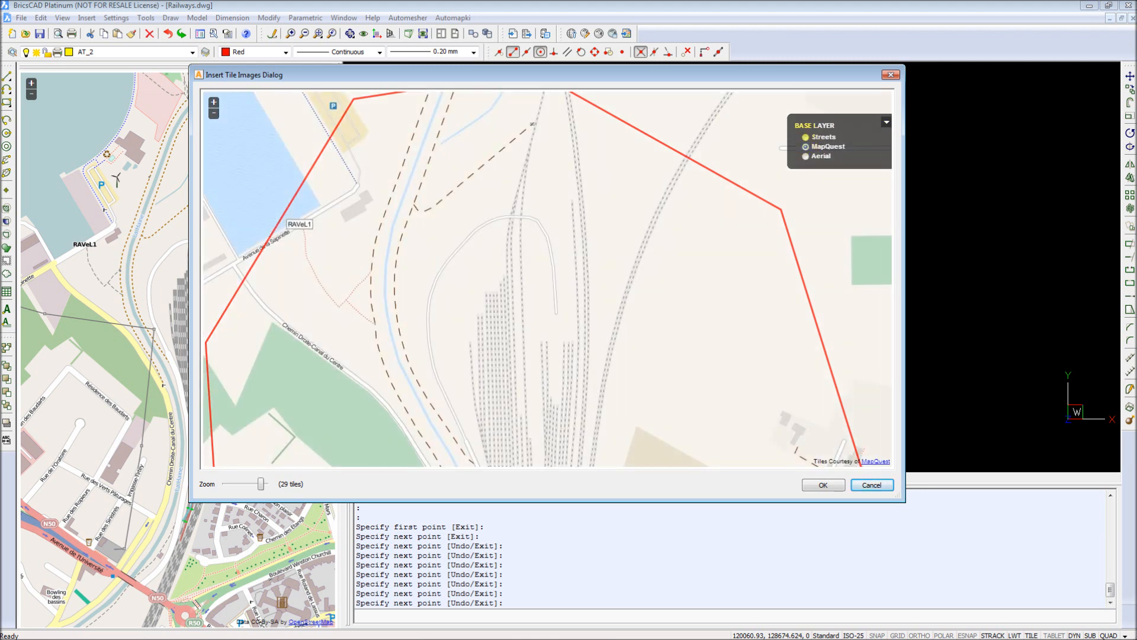
pyautogui.click(806, 137)
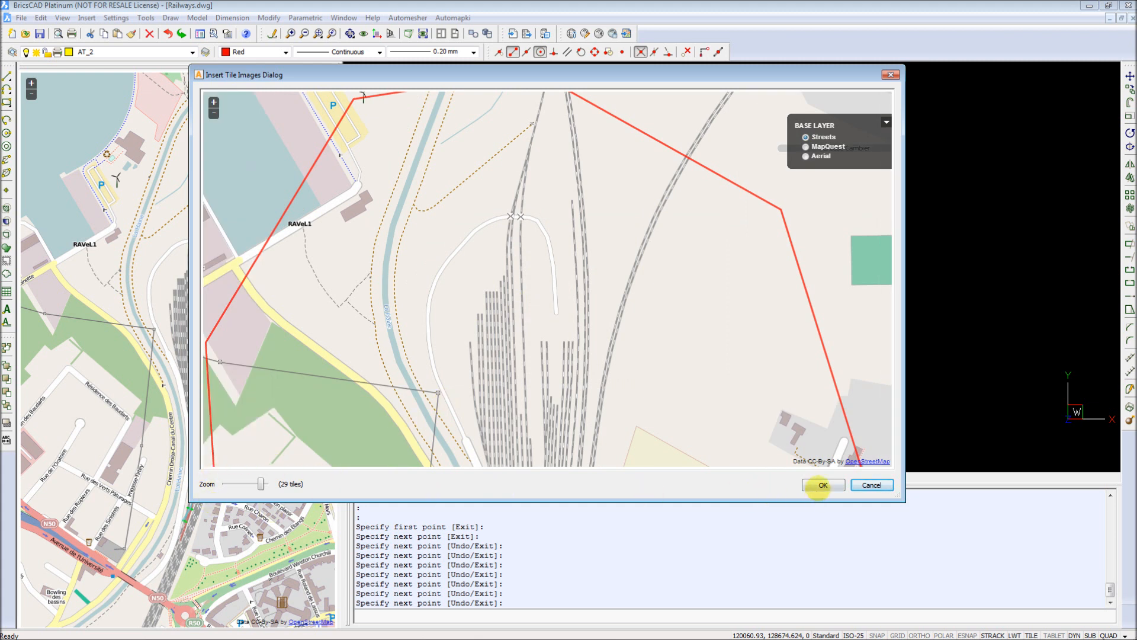
pyautogui.click(823, 485)
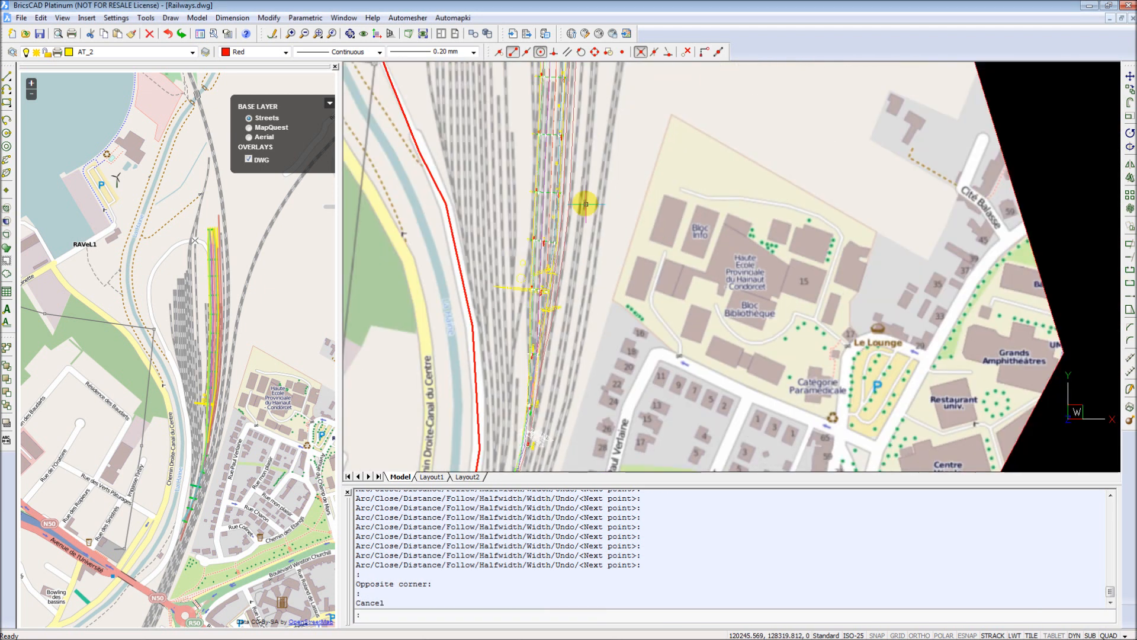
# Step: Refresh the Automapki browser to show the red street line and switch to MapQuest
pyautogui.click(452, 18)
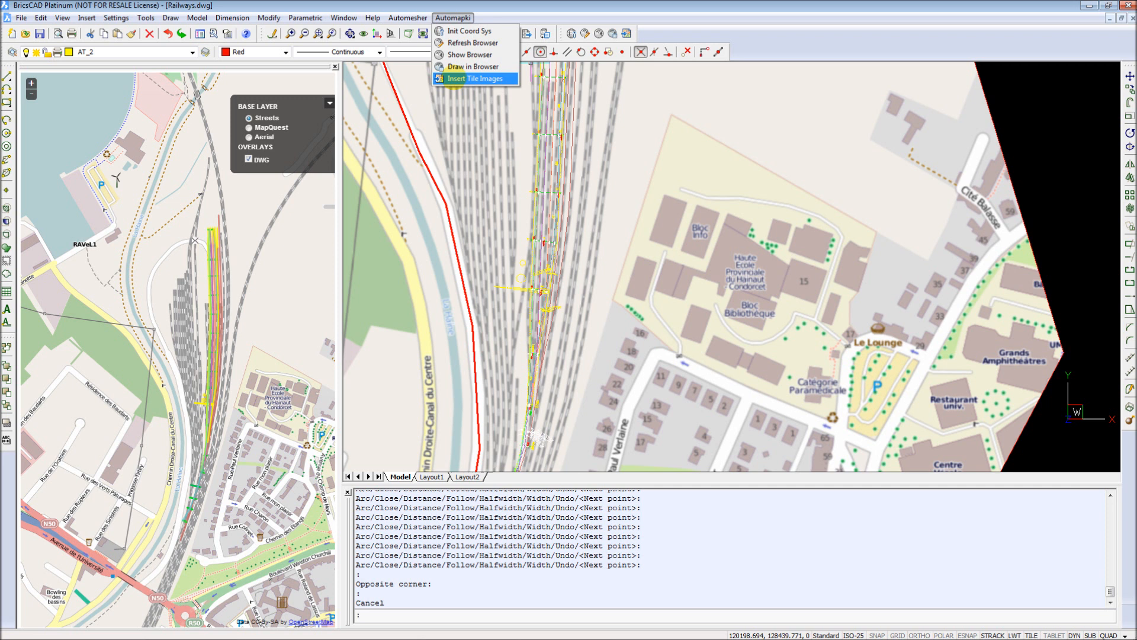
pyautogui.click(472, 43)
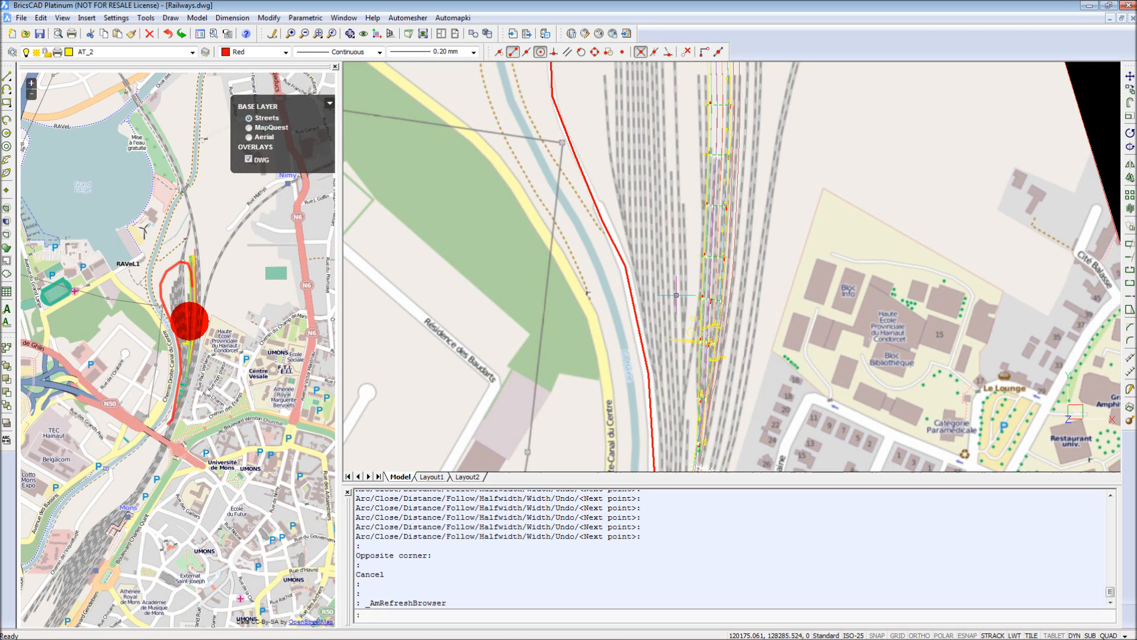
pyautogui.click(250, 128)
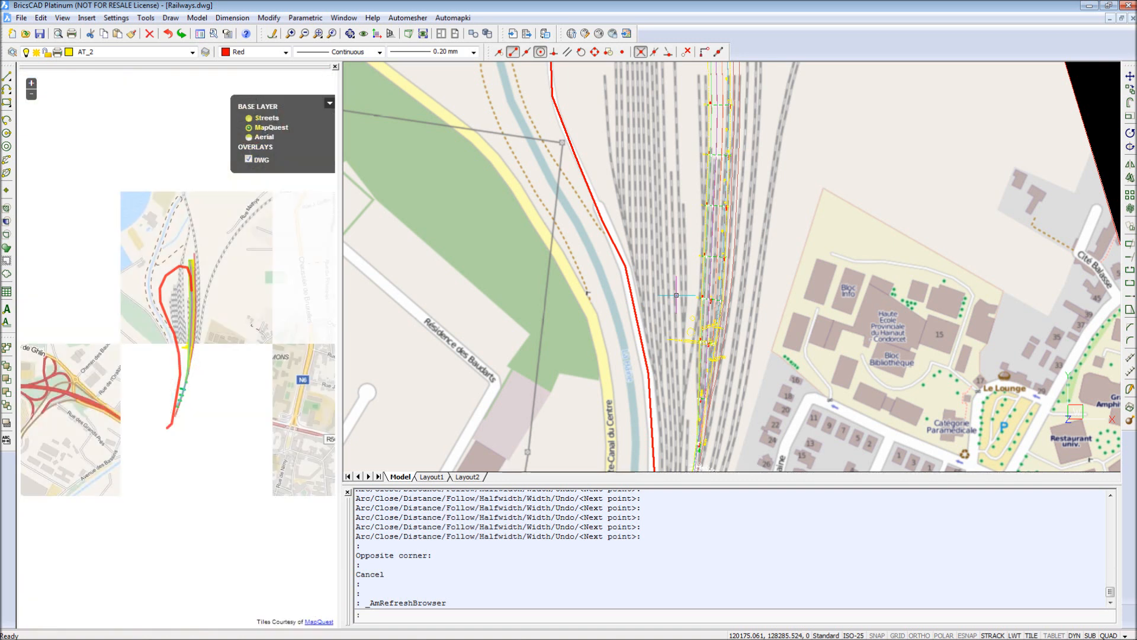